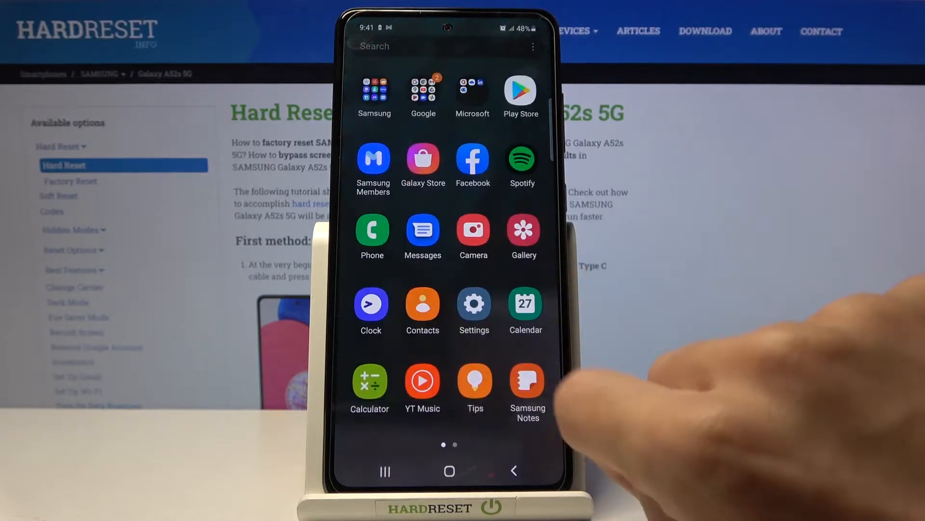
- Open Settings and go to the About phone page for the Galaxy A52s 5G
click(473, 306)
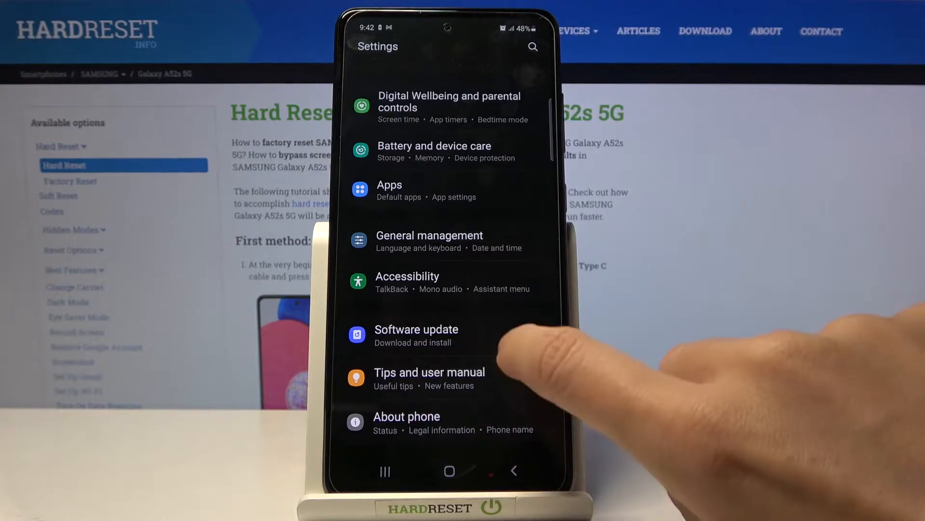
click(406, 417)
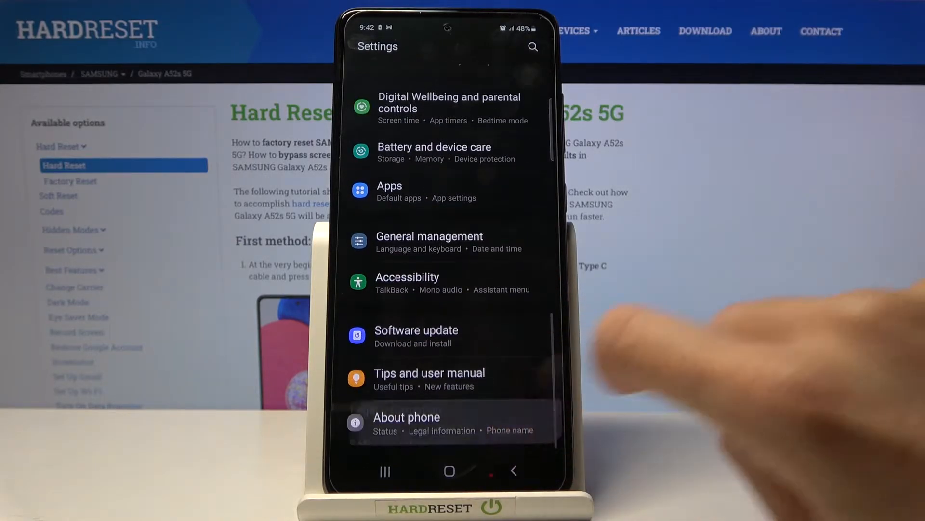
click(405, 416)
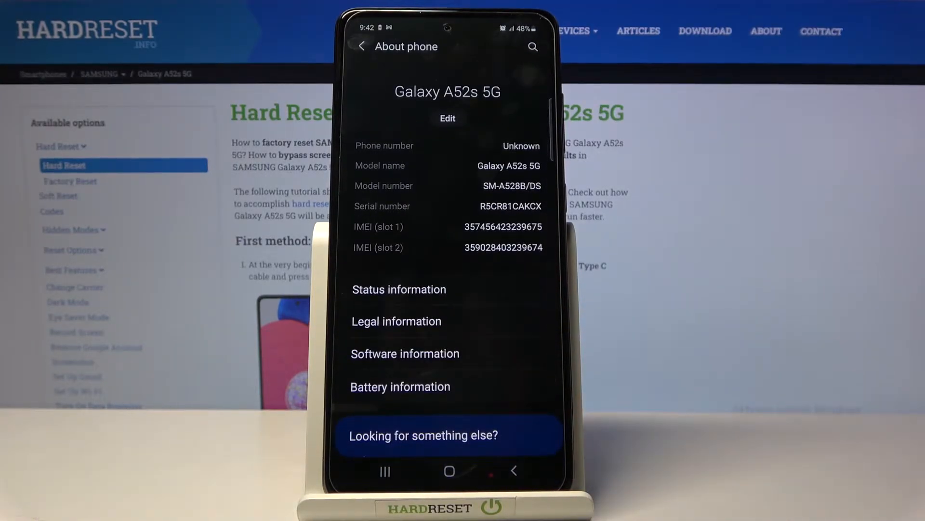
- From Software information, tap Build number repeatedly until developer mode turns on
click(406, 354)
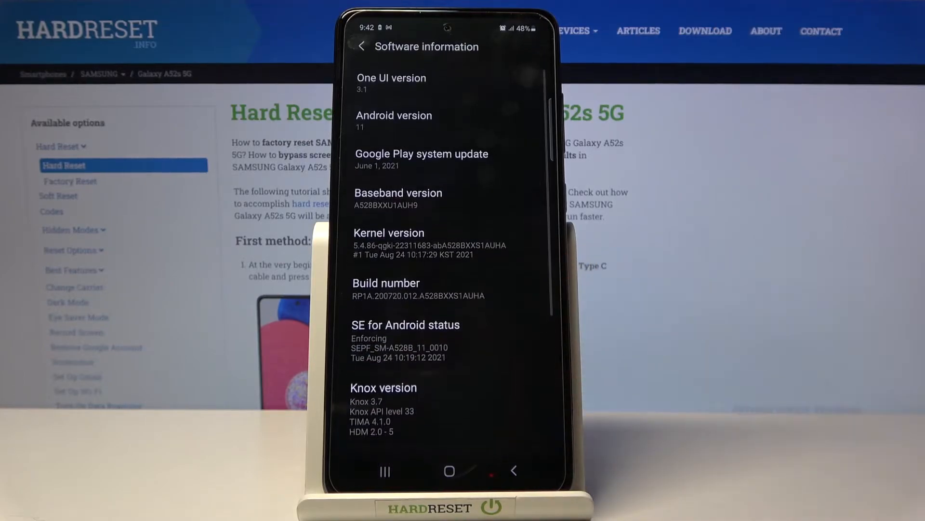
mouse_move(590, 283)
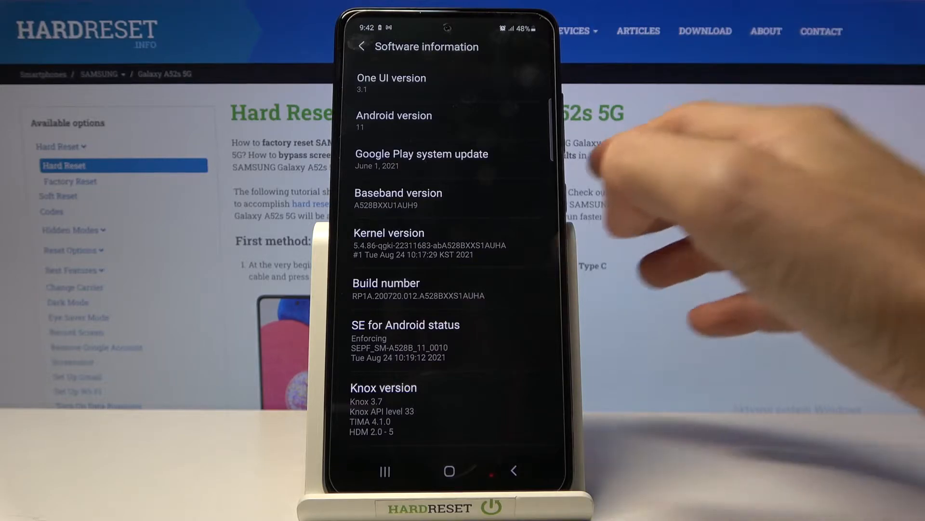
click(419, 288)
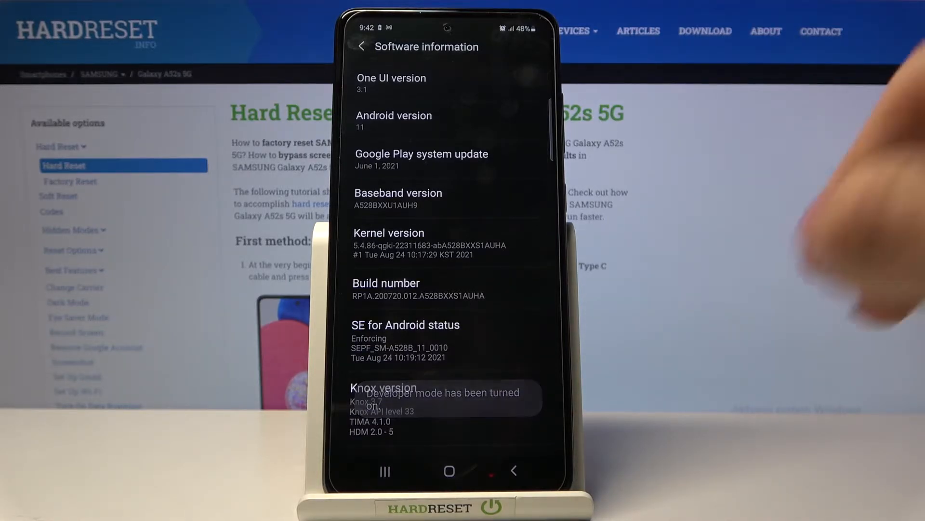
scroll(down, 3)
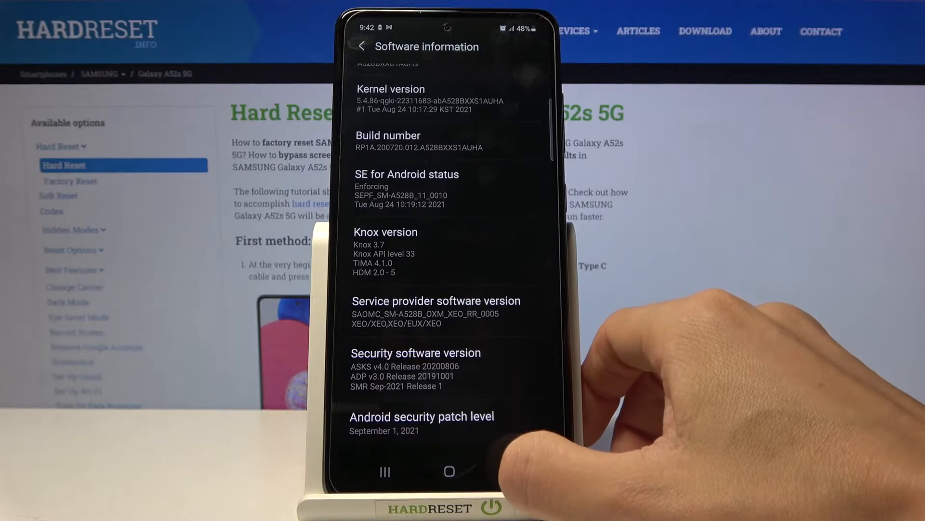
- In Developer options, toggle Wireless display certification, then switch Developer options off
click(360, 46)
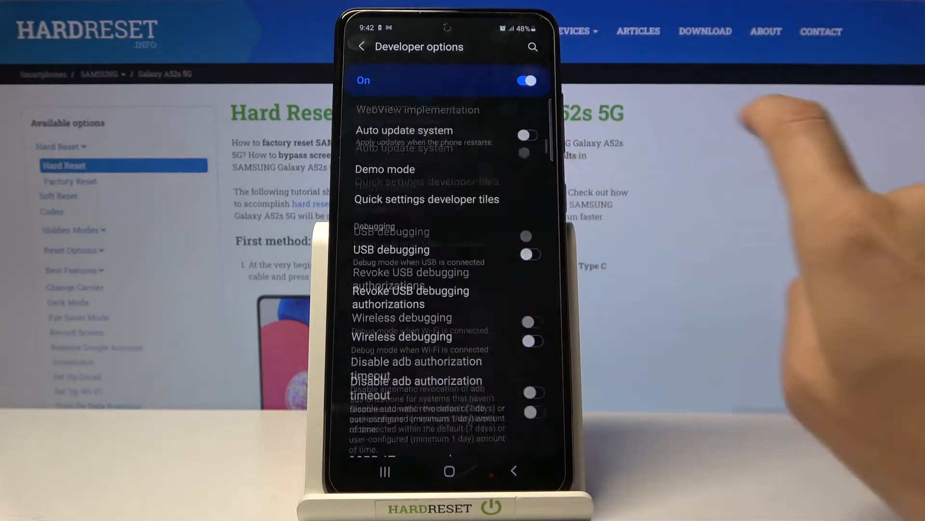
scroll(down, 3)
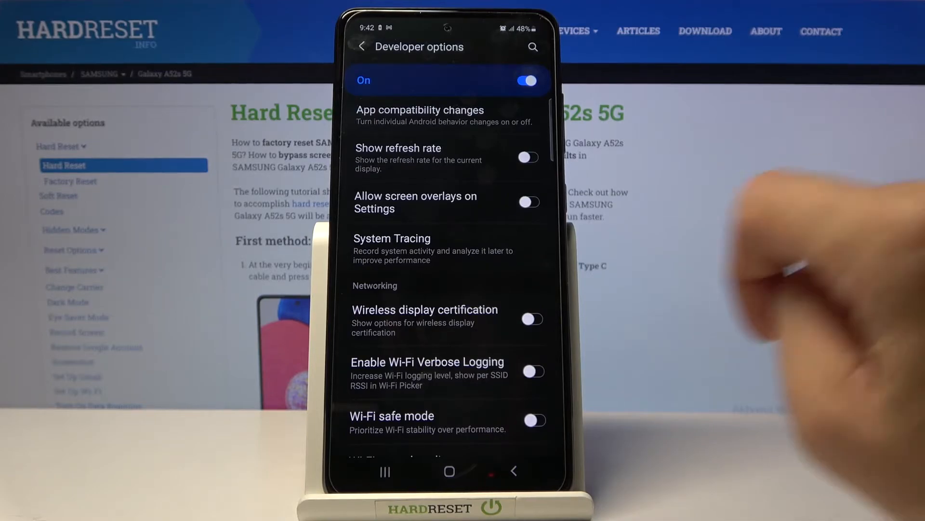
click(532, 319)
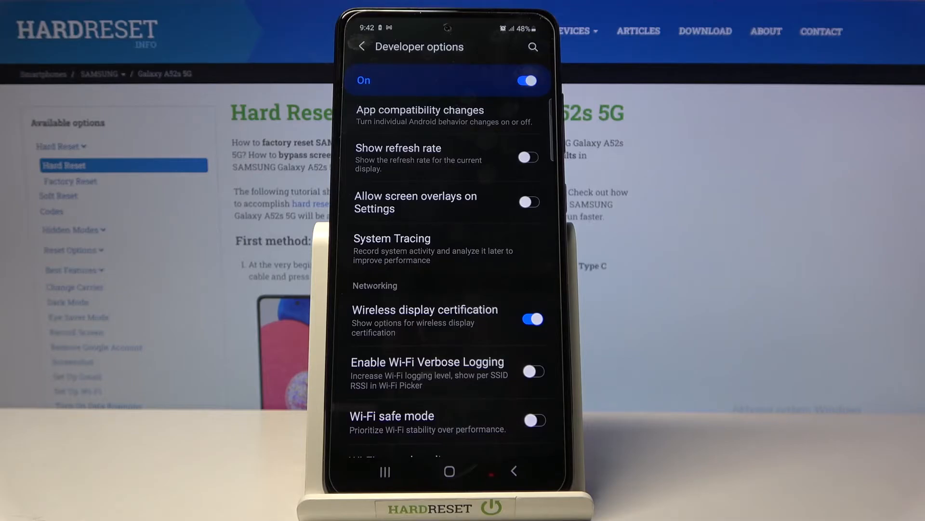
click(530, 319)
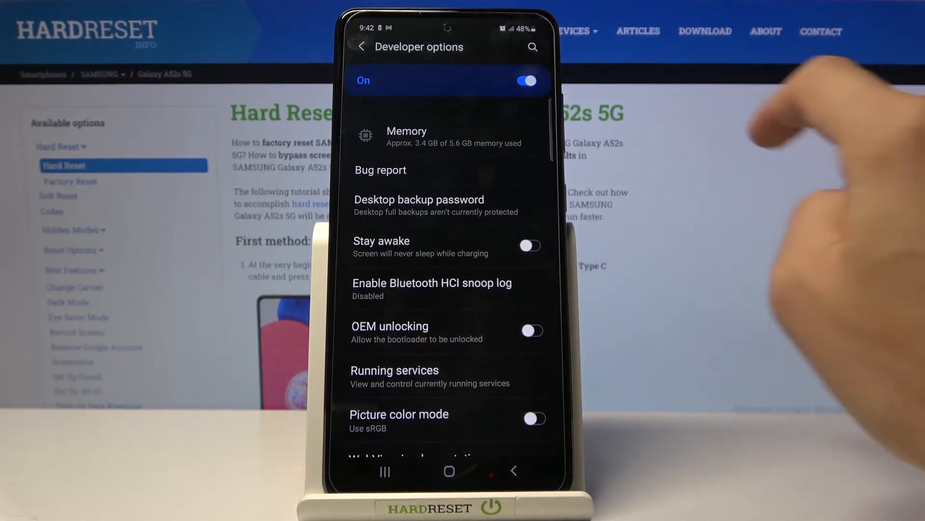
click(523, 81)
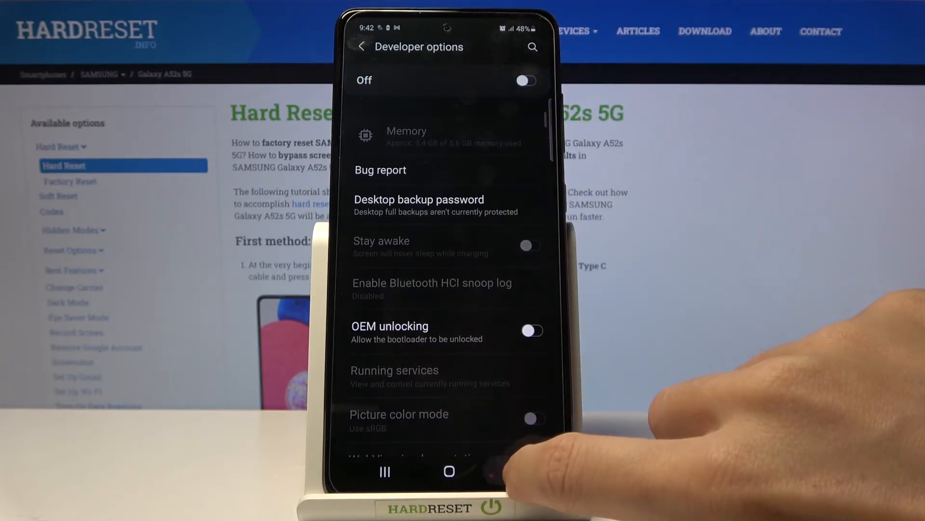